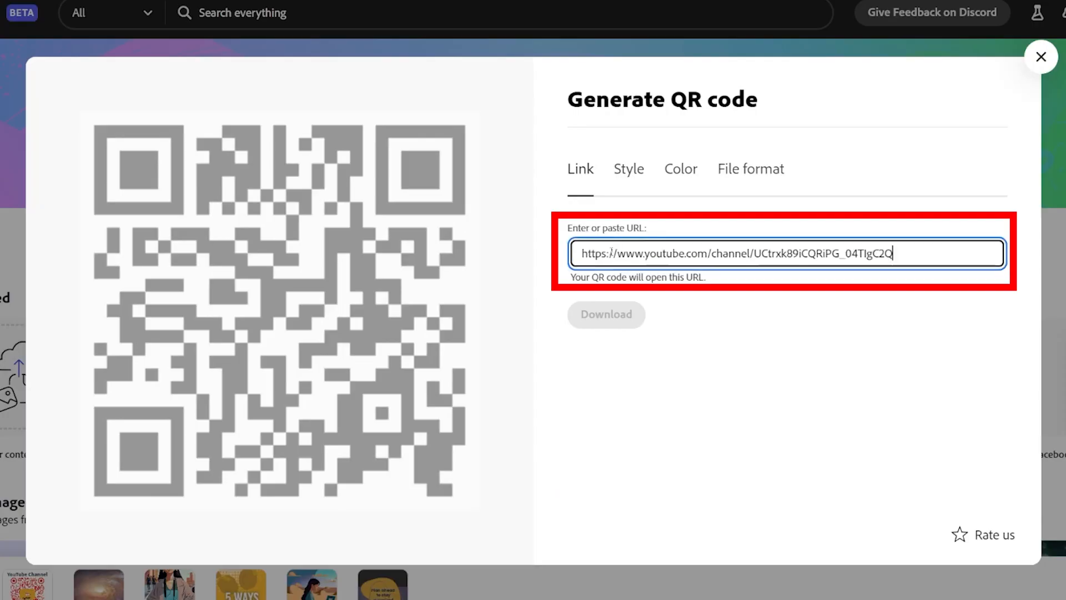
- Style the QR code with round dots and rounded corner marker borders
left_click(627, 168)
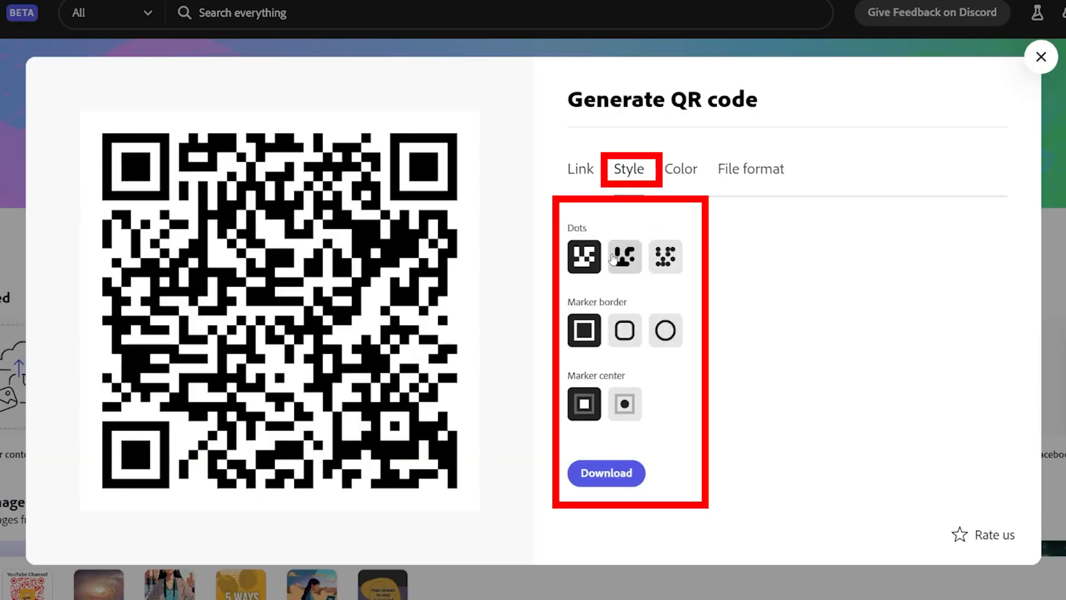
left_click(665, 257)
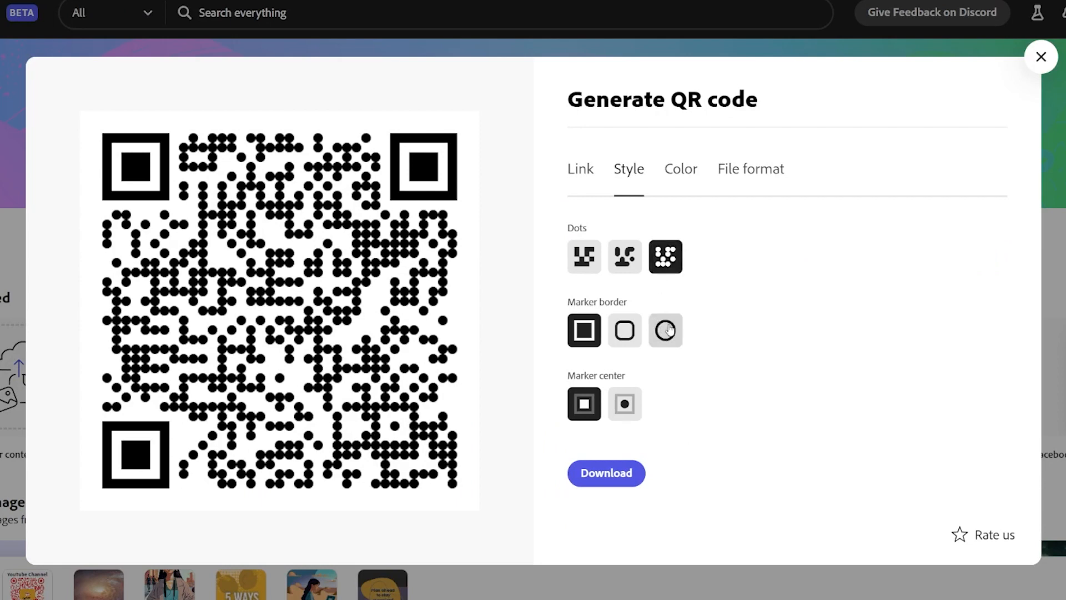
left_click(624, 330)
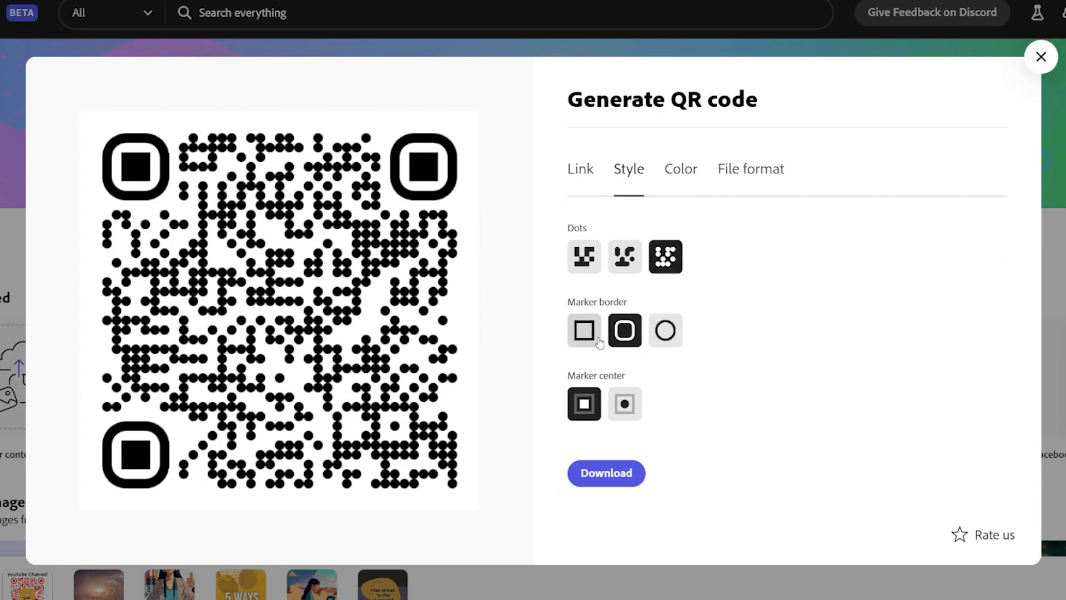
- Review the Color choices and the File format options for the QR code
left_click(679, 169)
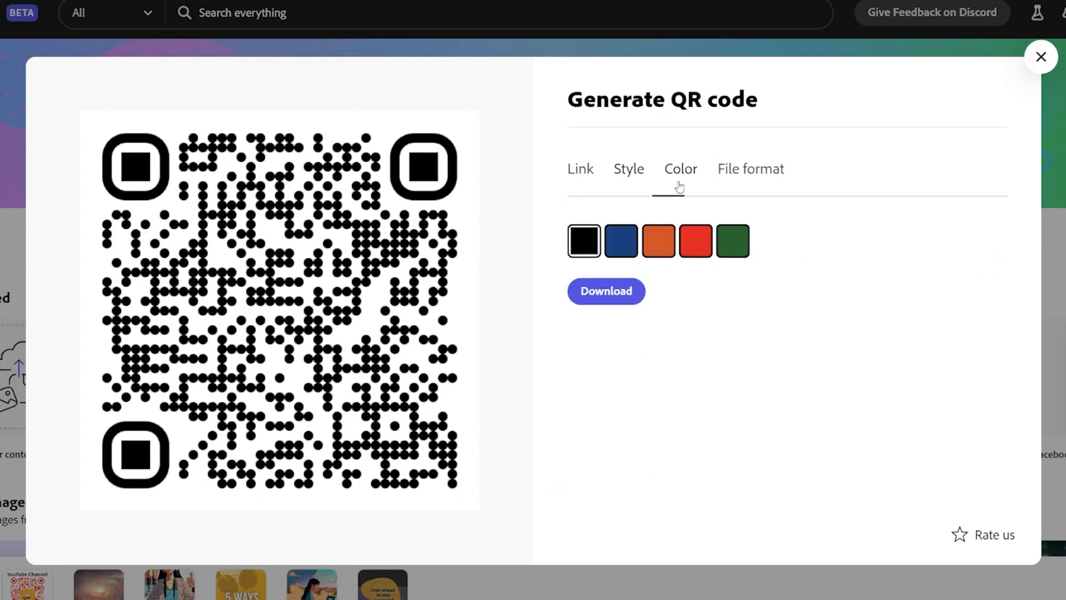
left_click(583, 241)
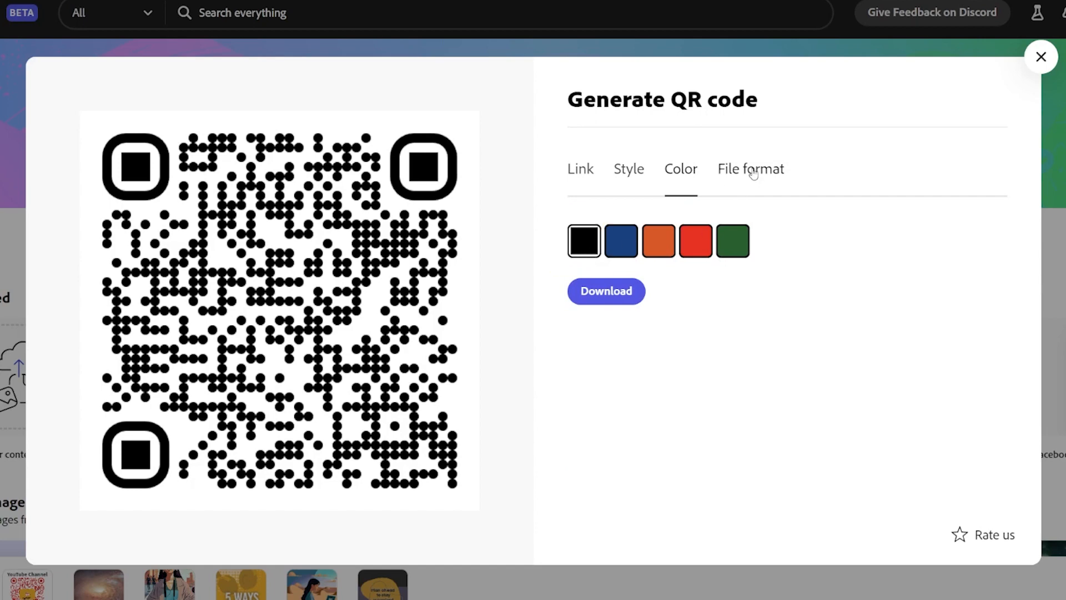
left_click(751, 169)
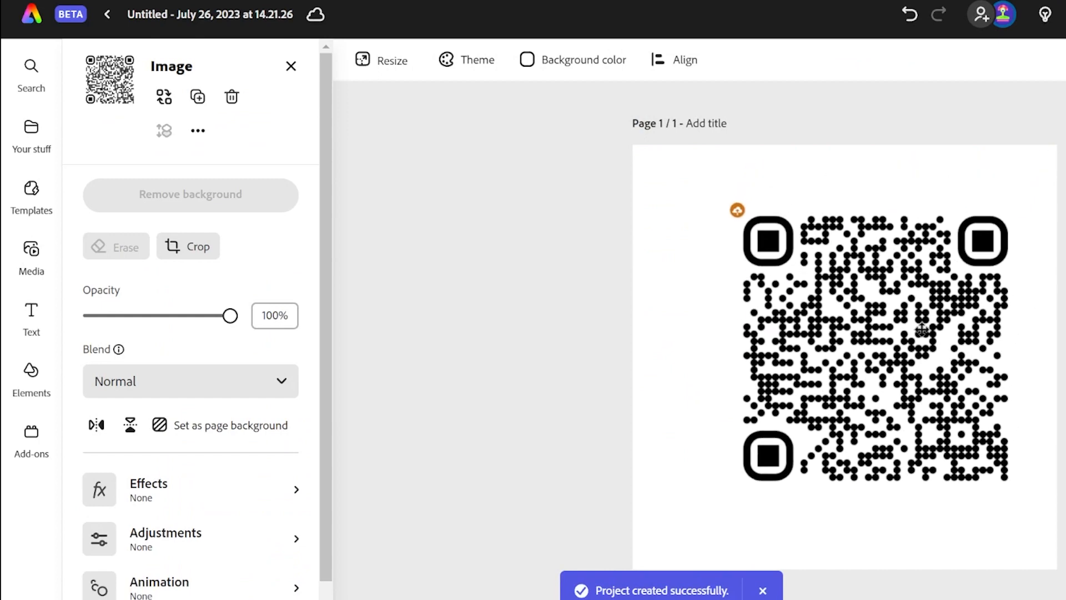
- Enlarge the QR code on the page and apply a custom duotone with dark grey shadows and white highlights
left_click_drag(923, 329, 891, 343)
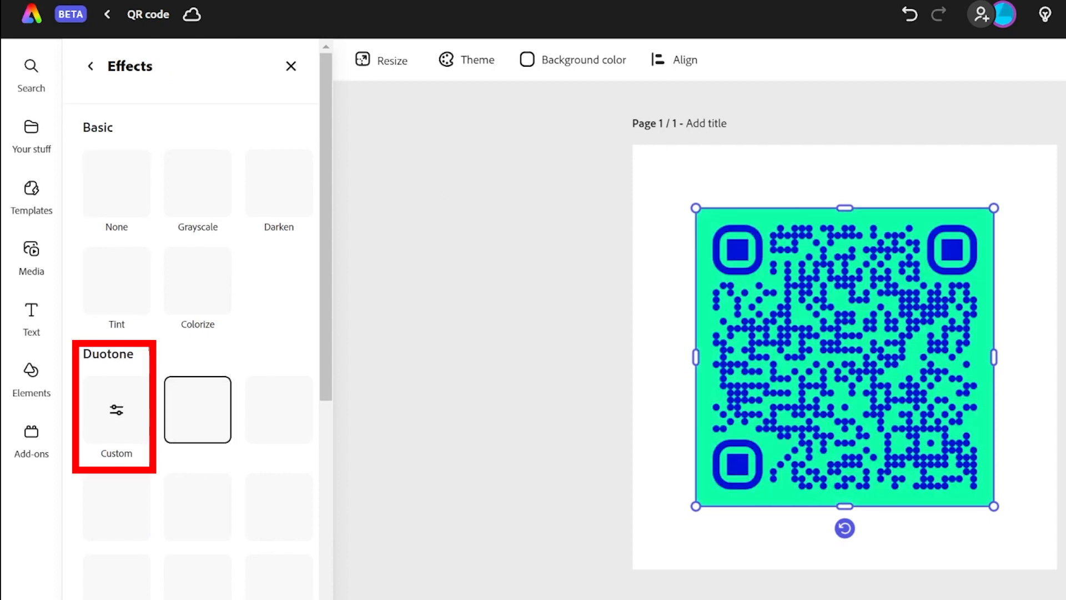
left_click(116, 409)
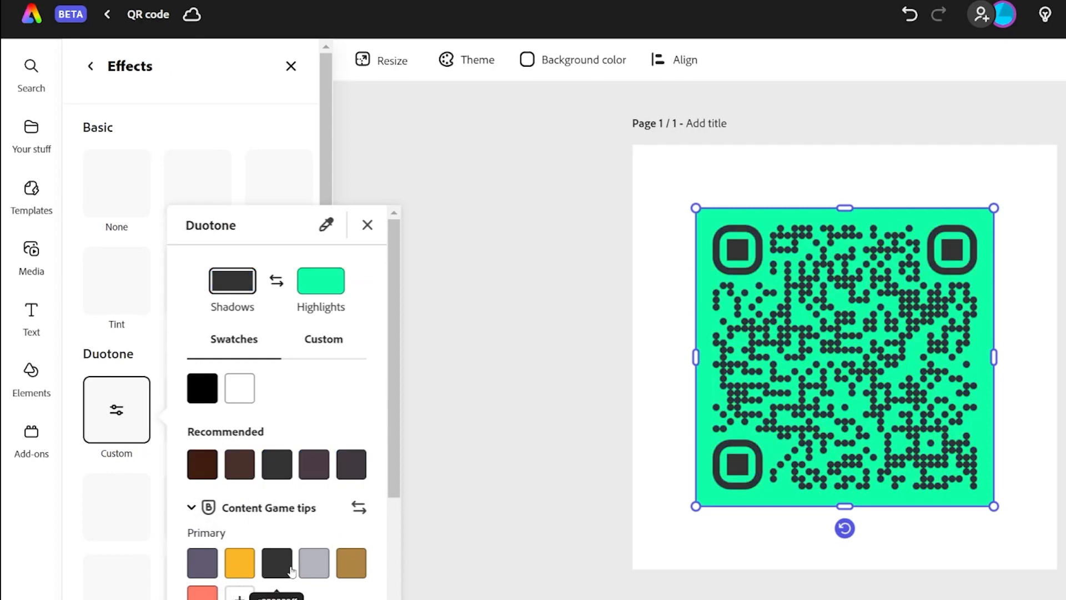
left_click(320, 279)
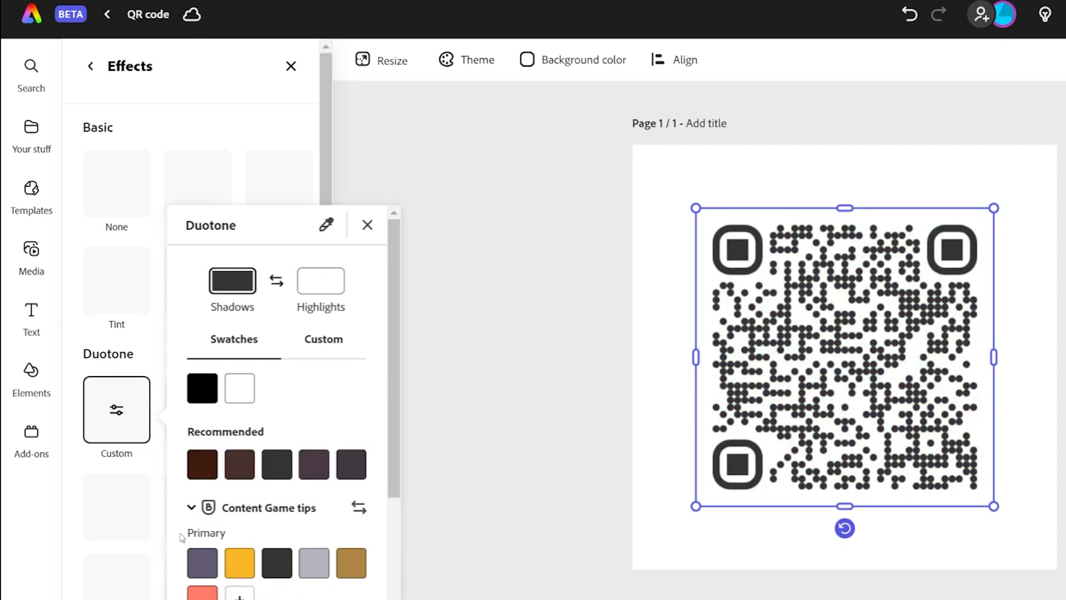
left_click(240, 561)
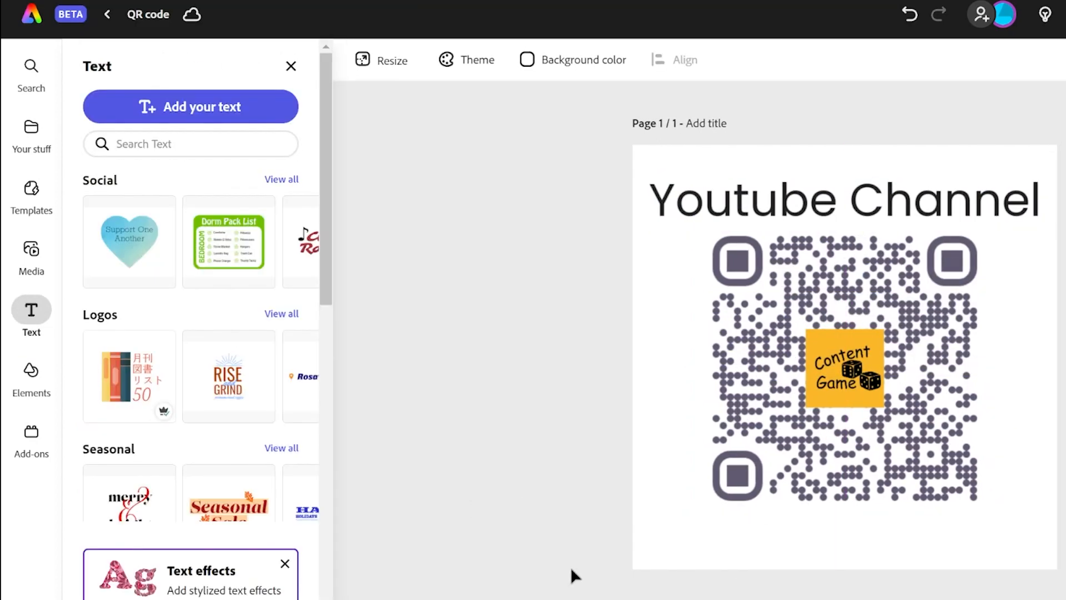
- Add the 'Scan it' text line and insert a thin curved arrow from Elements beside it
left_click(189, 107)
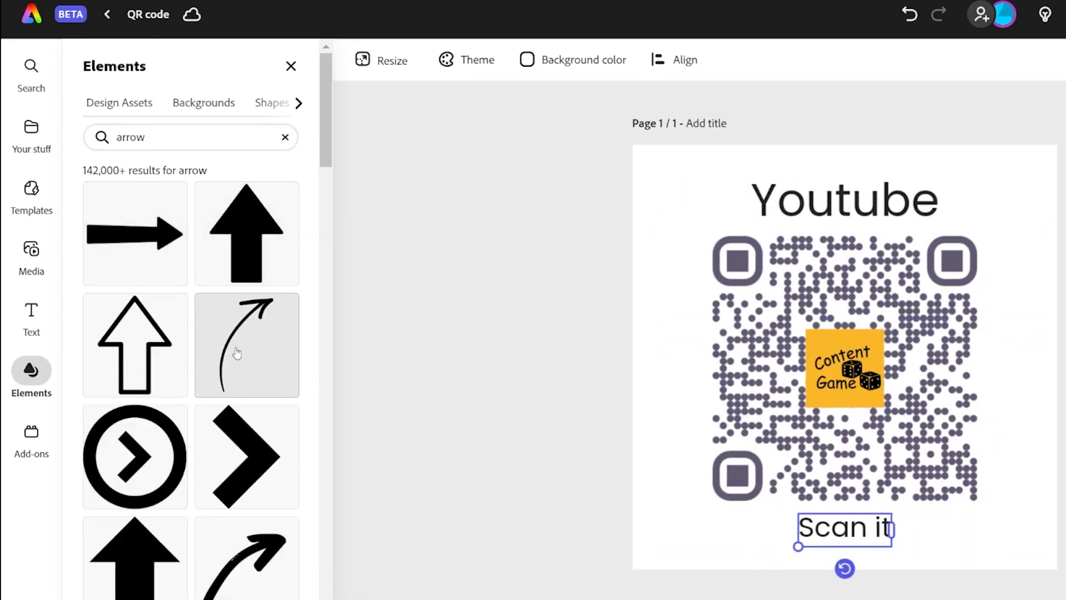
left_click(247, 344)
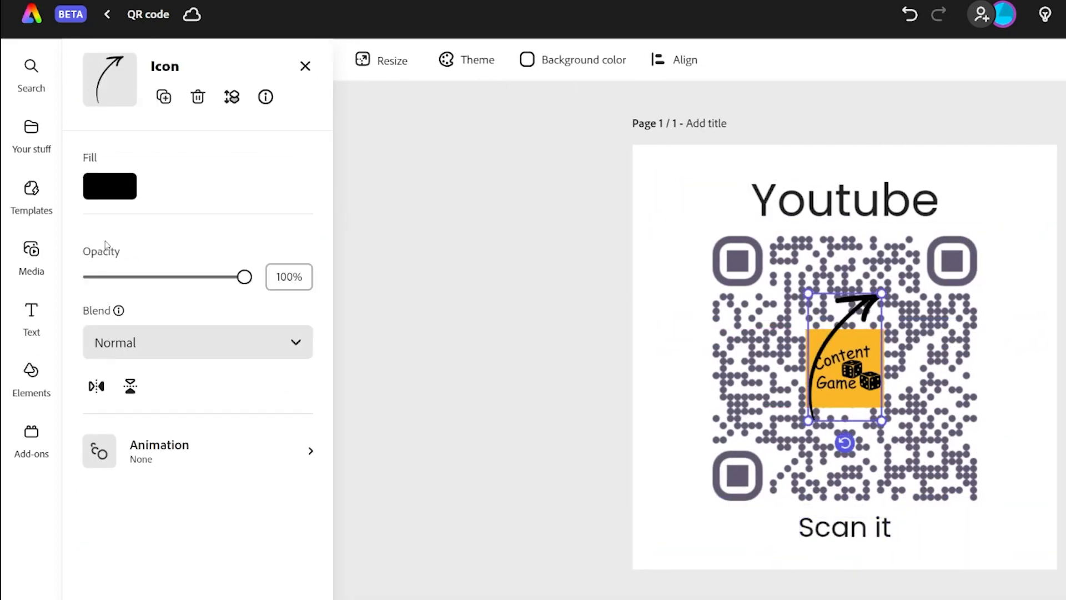
left_click(381, 60)
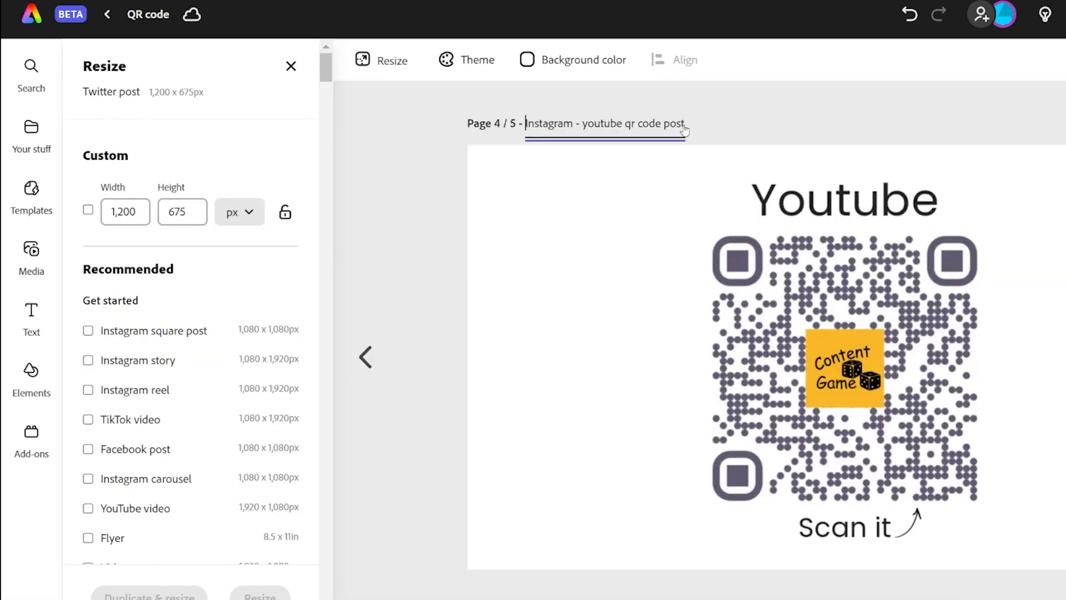
- Rename the title of the resized platform page
left_click(926, 14)
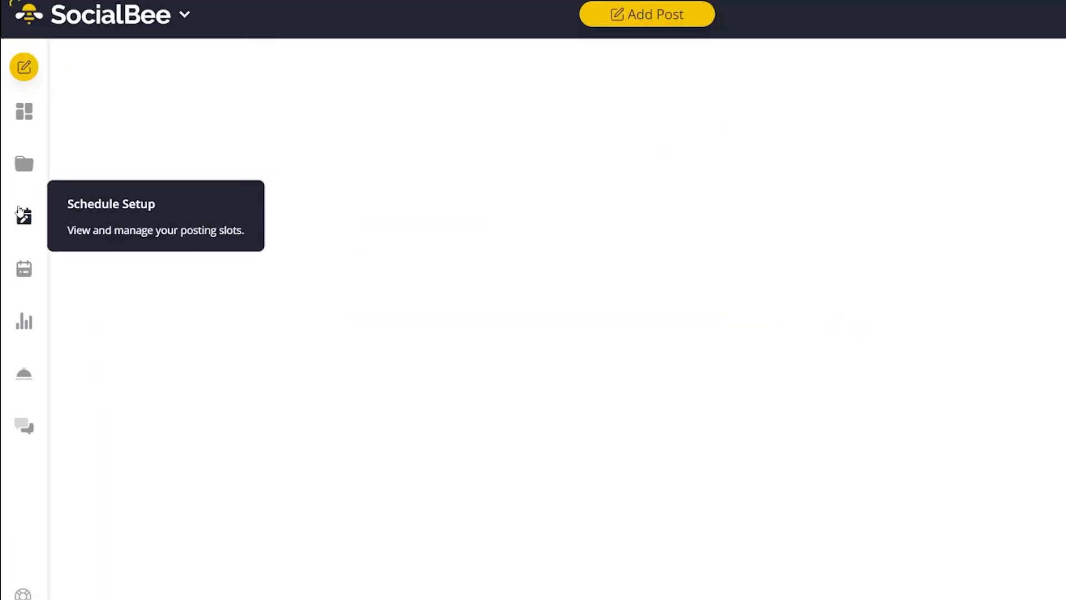
- Create a new post for all profiles with the QR image and proceed with per-profile customization
left_click(24, 217)
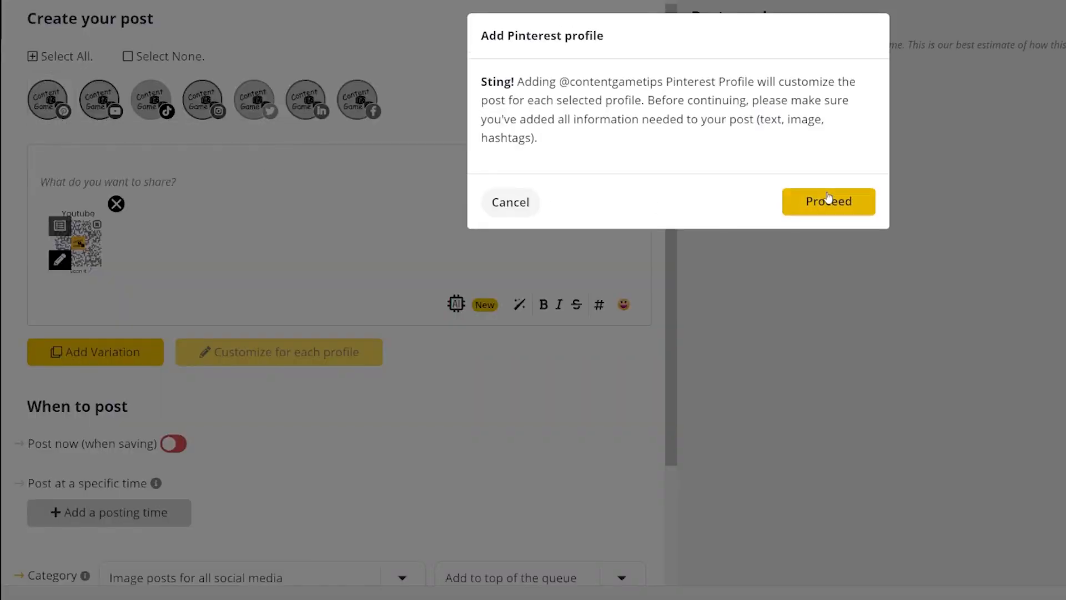
left_click(828, 201)
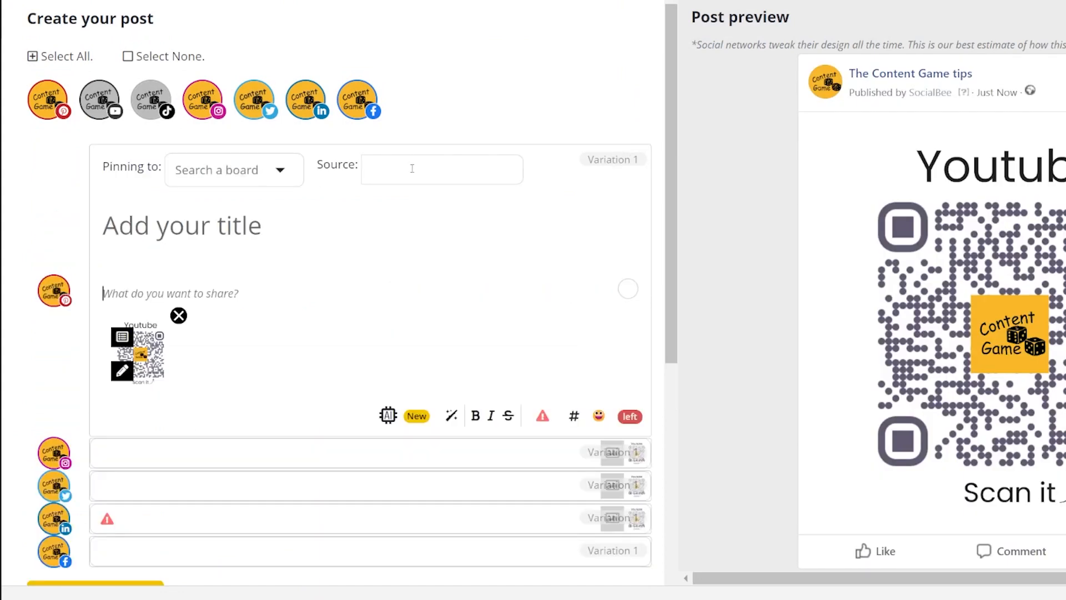
left_click(233, 169)
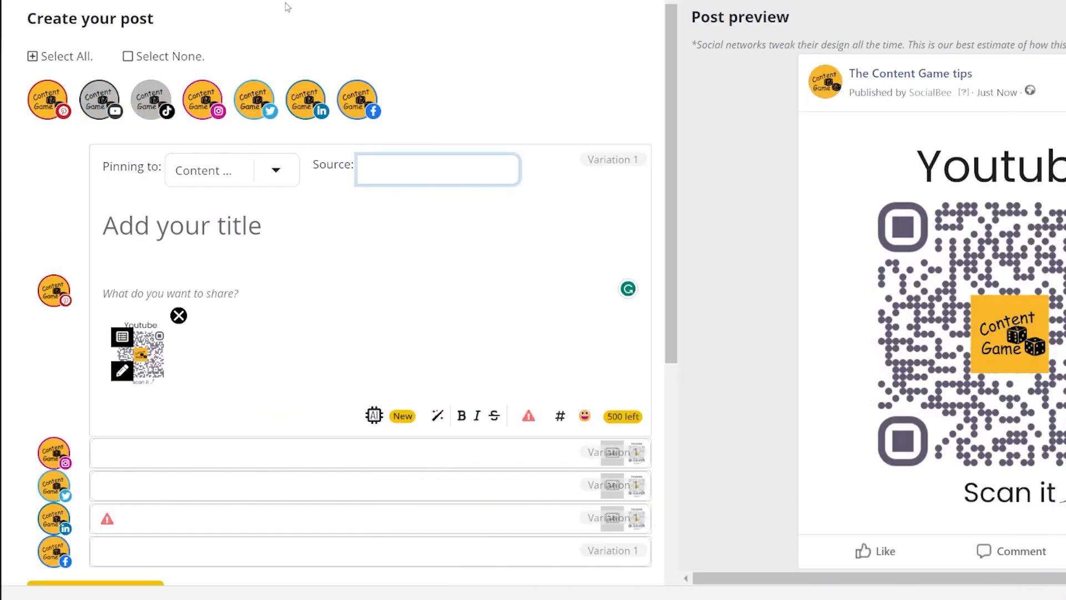
type("https://www.youtube.com")
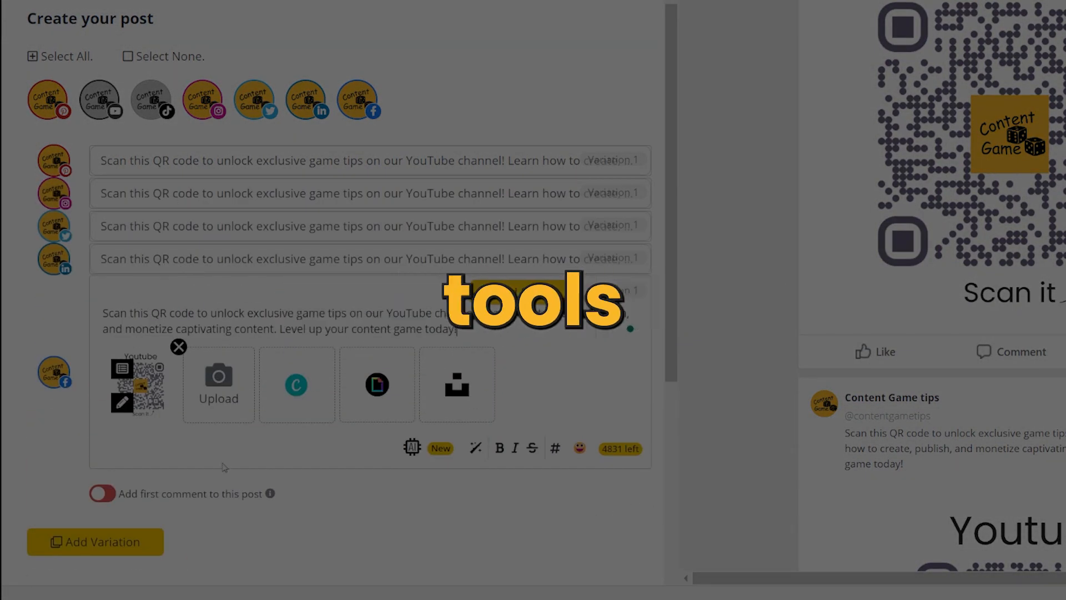
- Scroll down to the When to post scheduling settings
scroll("down", 3)
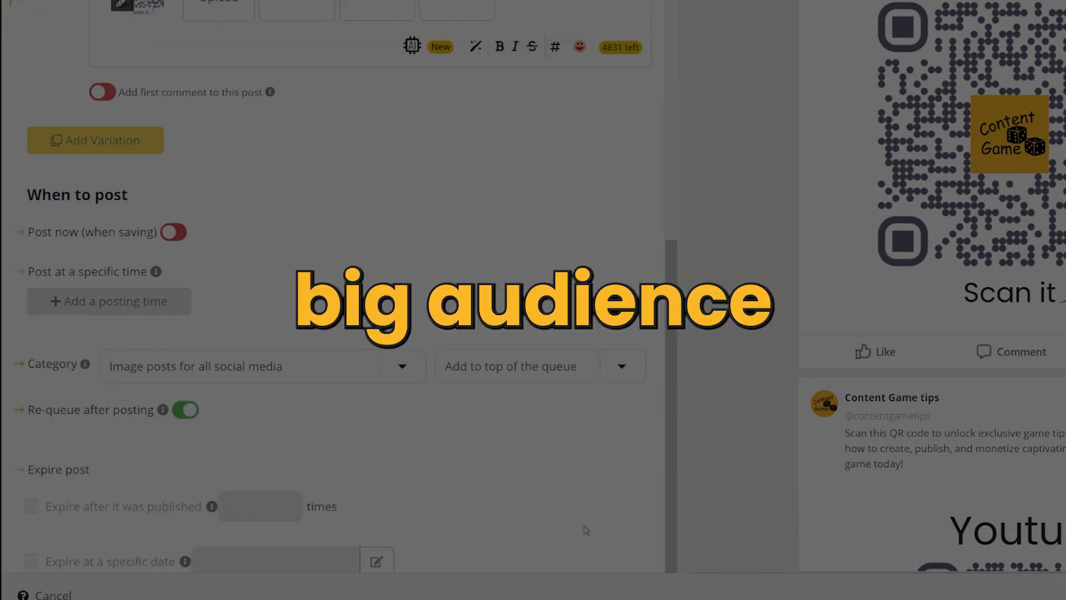